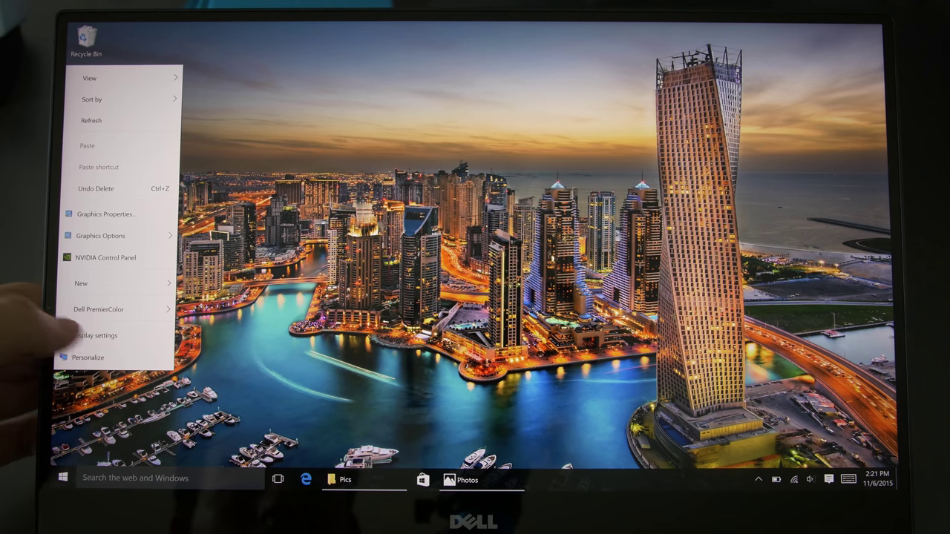
Choose Display settings from the desktop context menu
{"action": "left_click", "coordinate": [98, 310]}
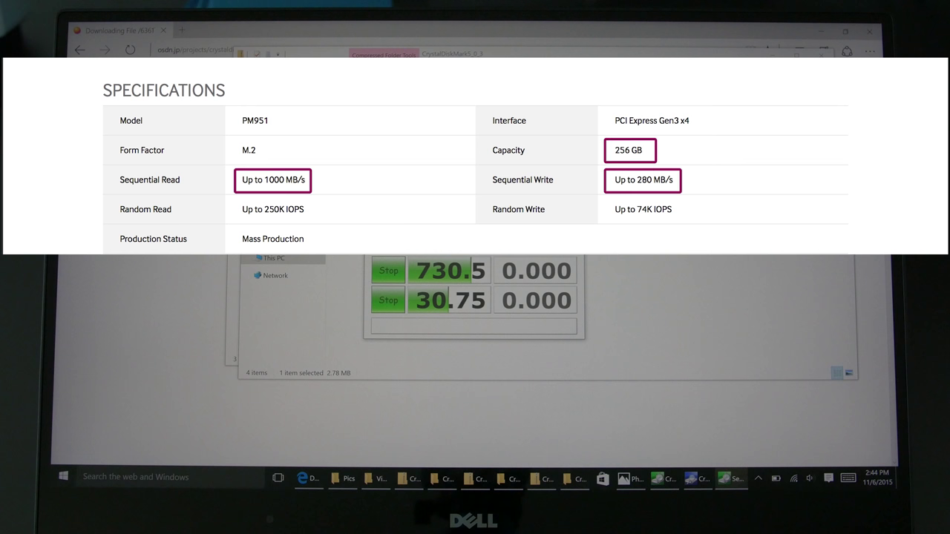
Scroll through the CrystalDiskMark sequential read/write results
{"action": "scroll", "scroll_direction": "down", "scroll_amount": 3}
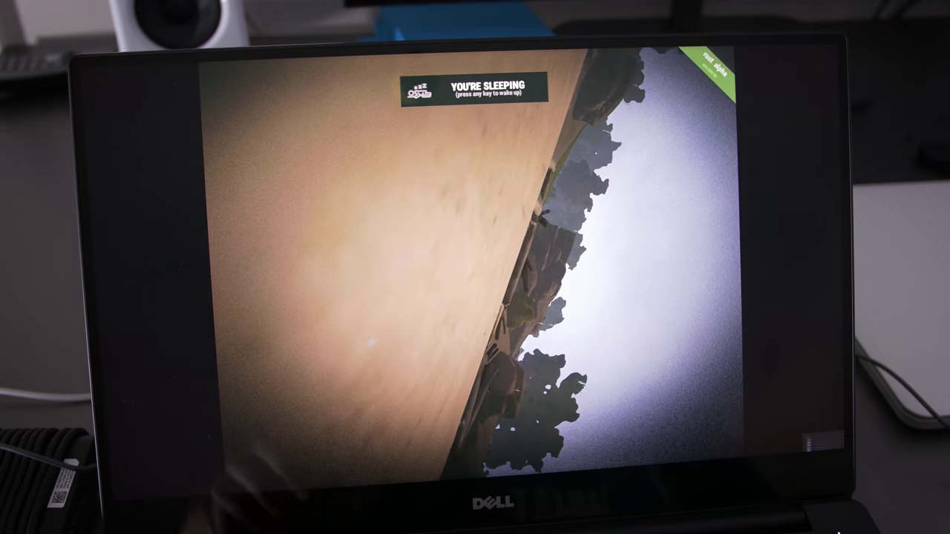
Press Space on the 'You're sleeping' screen to wake the player
{"action": "key", "text": "space"}
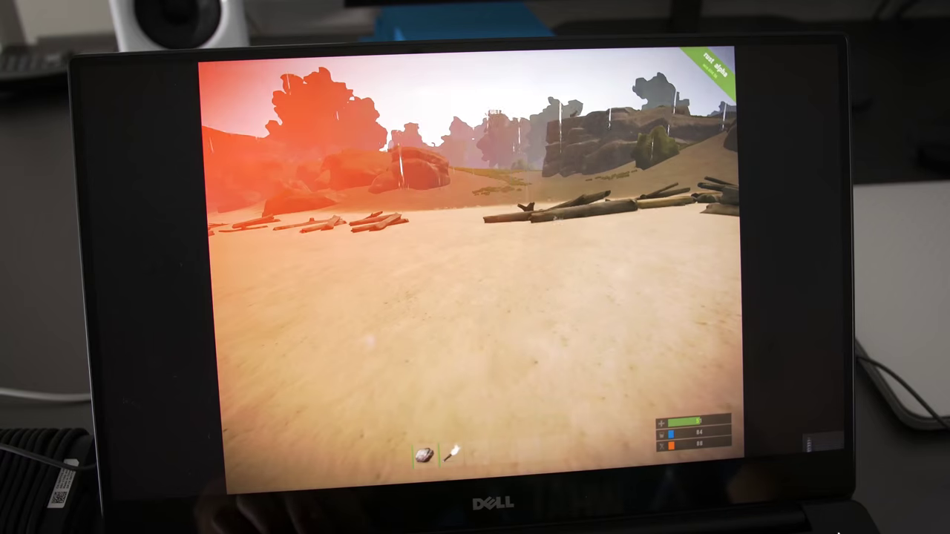